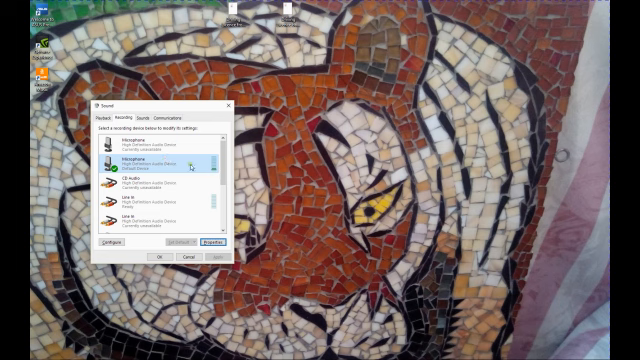
mouse_move(212, 176)
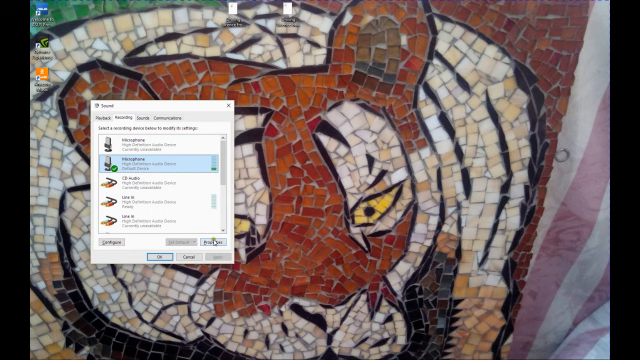
Show the selected microphone's Levels settings via its Properties window and Listen tab
click(208, 244)
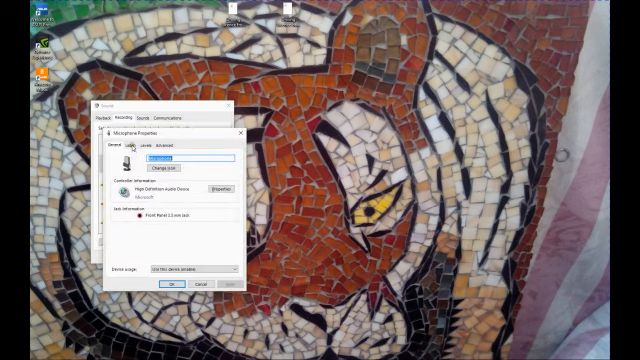
click(128, 150)
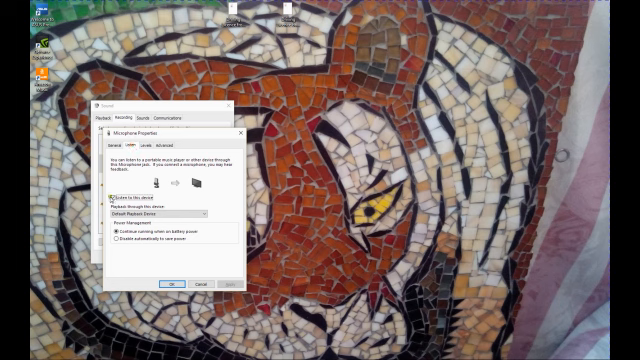
click(130, 192)
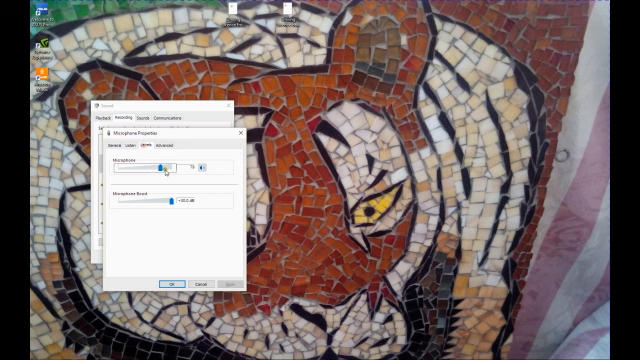
Set the microphone input level with the Microphone slider
click(180, 148)
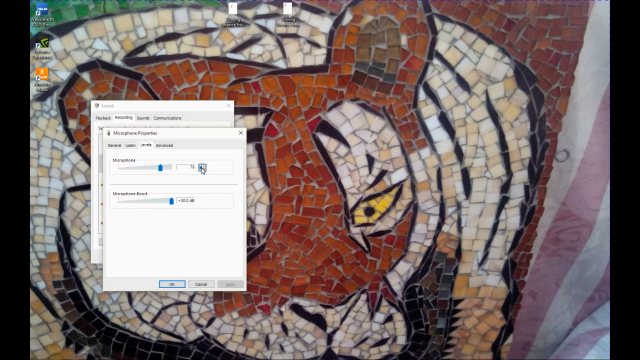
Lower the Microphone Boost slider slightly
drag(196, 166, 182, 166)
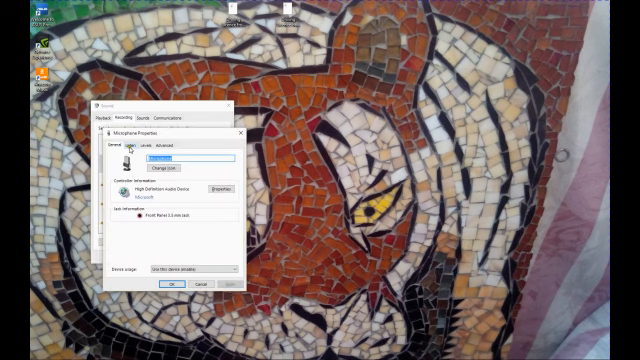
Reach the Advanced settings with default format and exclusive mode, passing through Listen and Levels
click(132, 148)
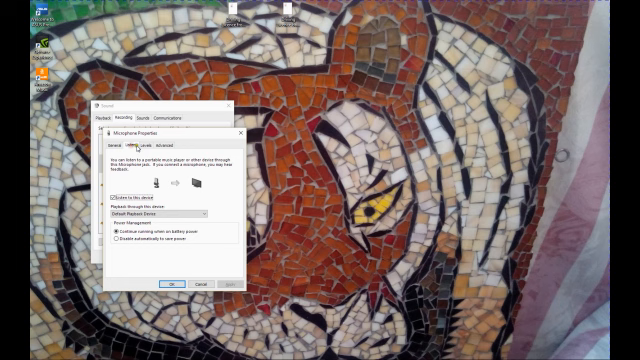
click(146, 150)
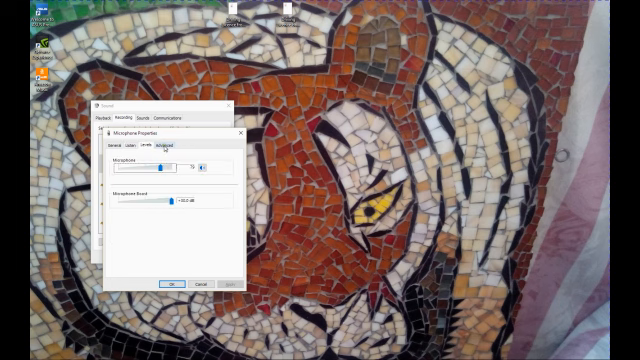
click(178, 148)
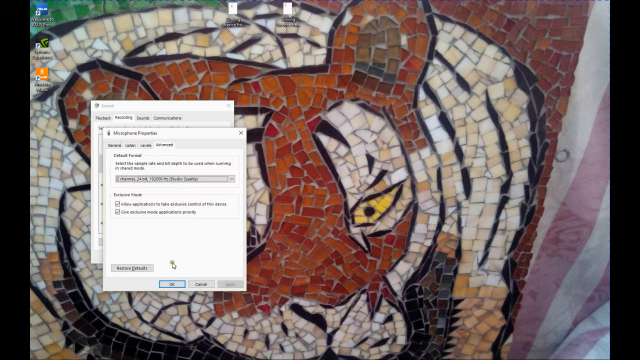
mouse_move(176, 262)
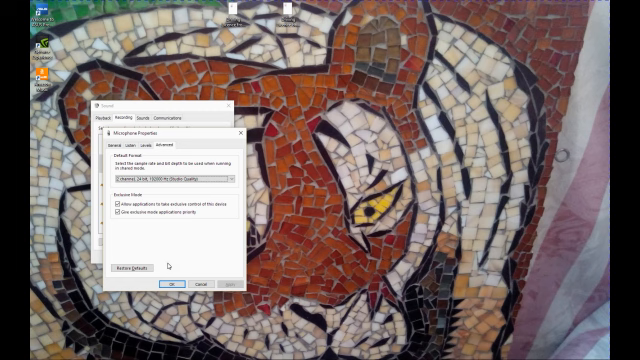